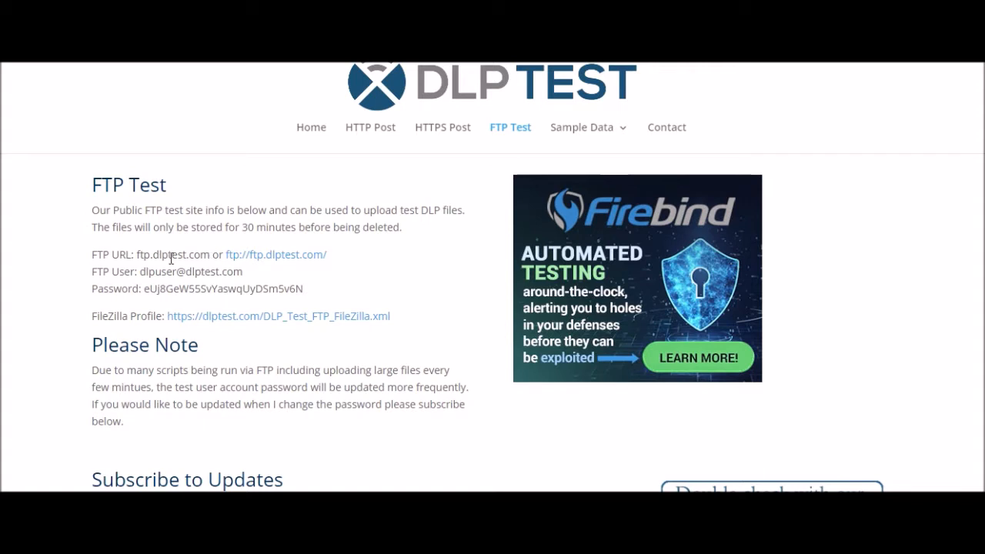
# - Select the DLPTest FTP server address and browse to its root file listing
pyautogui.doubleClick(191, 271)
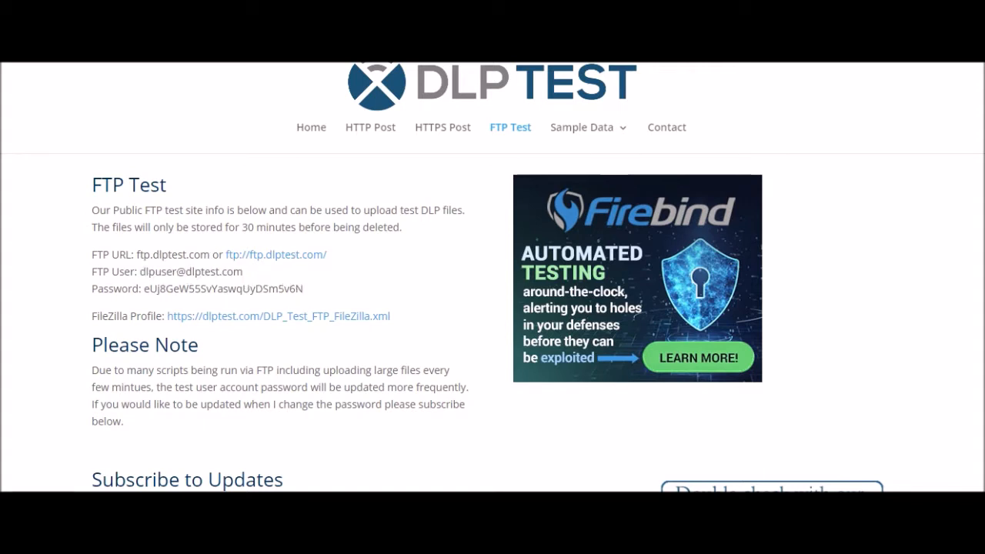
pyautogui.click(275, 254)
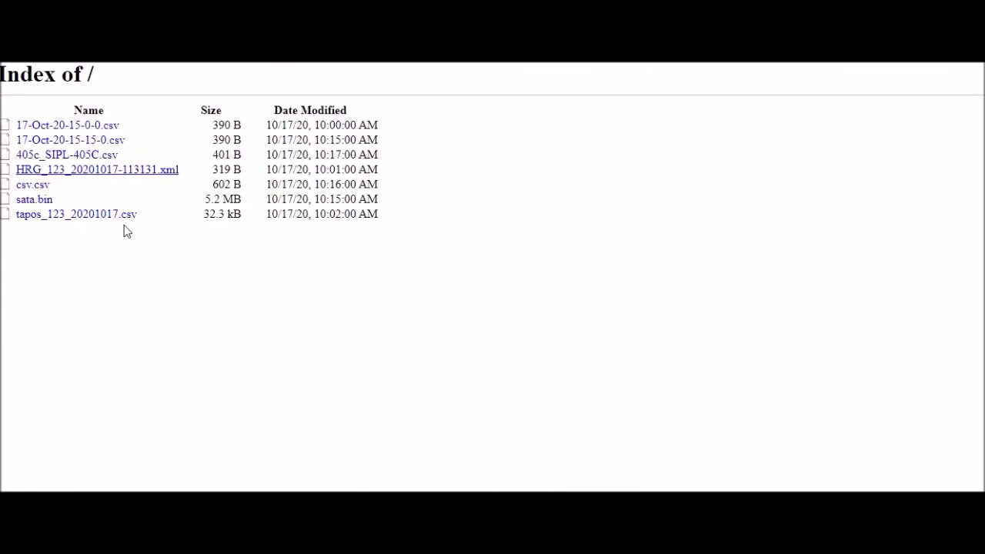
pyautogui.moveTo(154, 200)
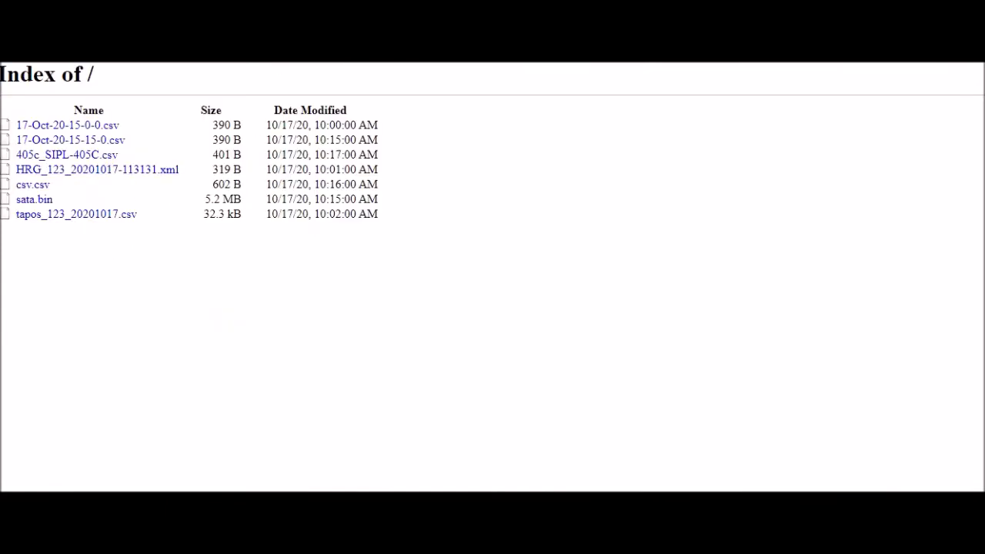
pyautogui.moveTo(104, 72)
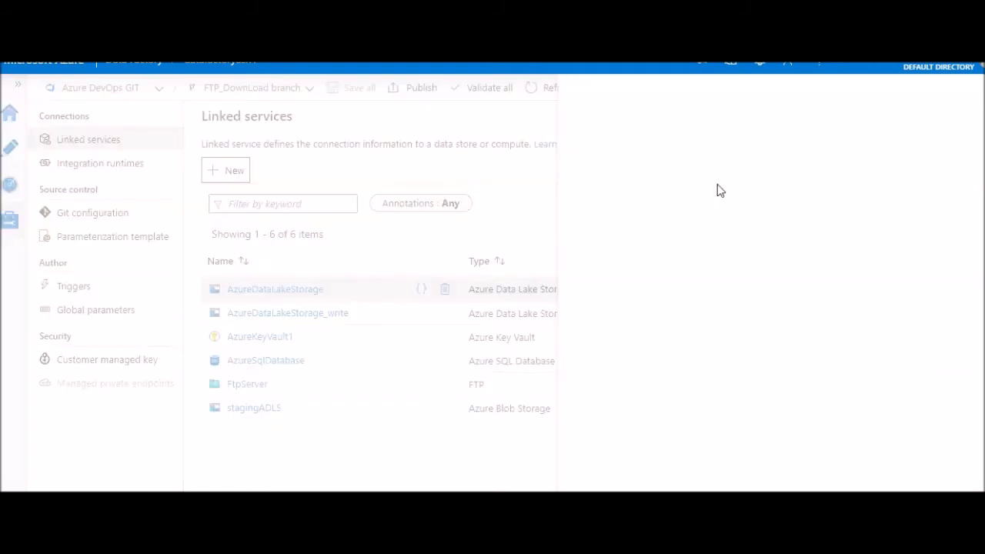
# - Start a new linked service of type FTP, reaching the FtpServer1 connection form
pyautogui.click(225, 170)
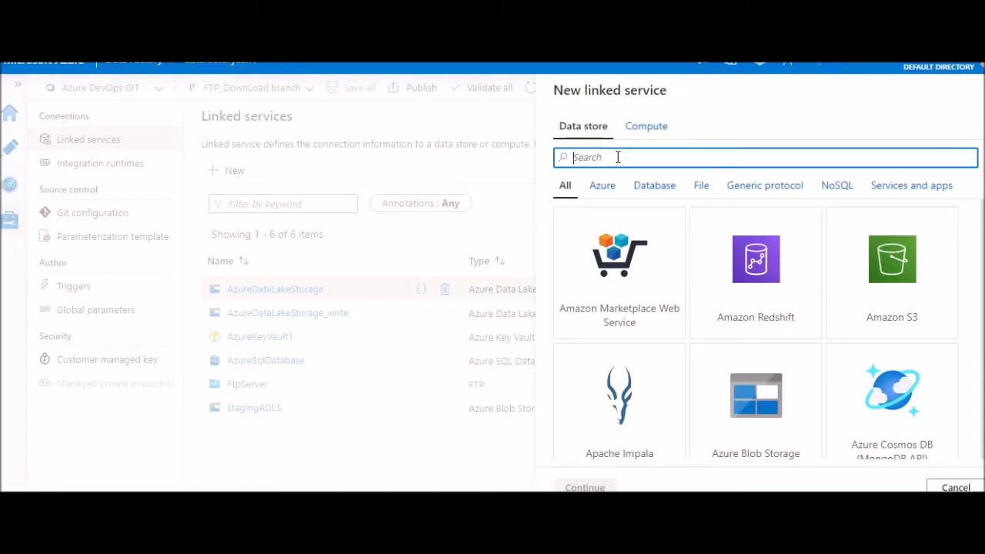
pyautogui.write('FTP')
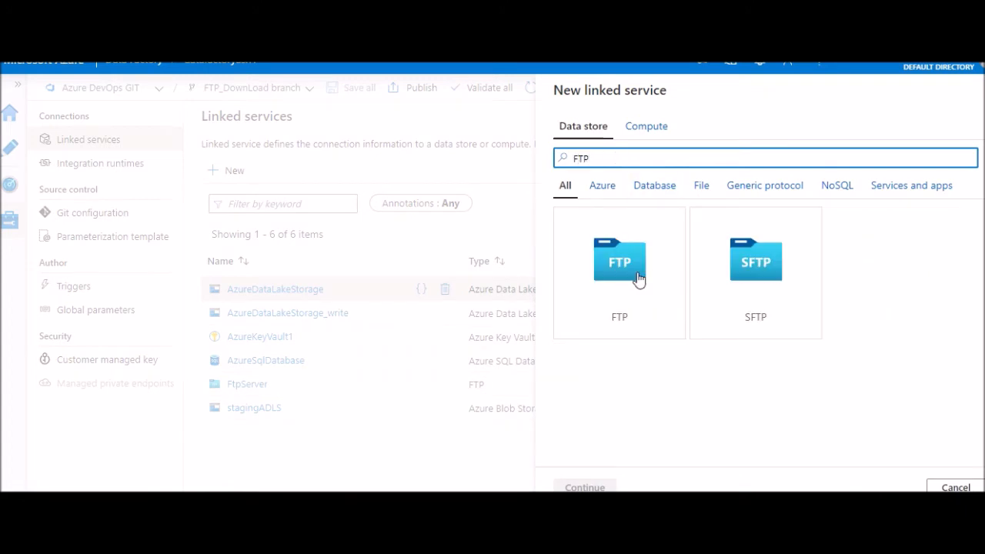
pyautogui.click(619, 262)
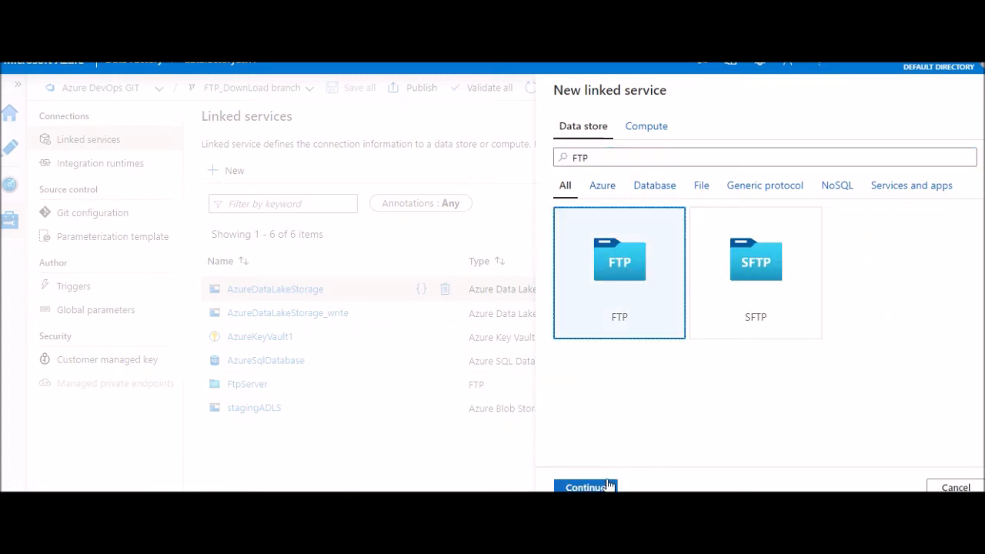
pyautogui.click(585, 487)
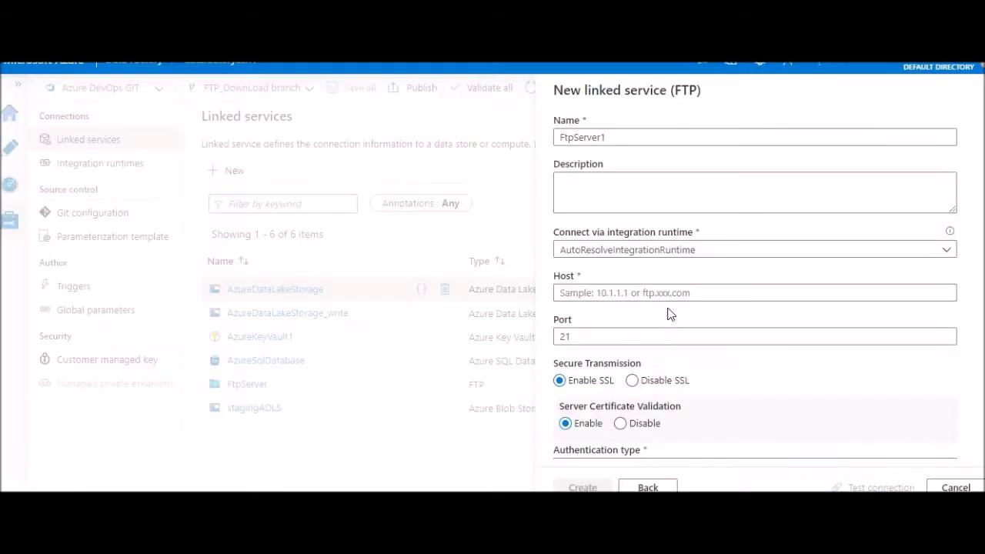
# - Set the host to ftp://ftp.dlptest.com/ and pick up the FTP user name from DLPTest
pyautogui.write('ftp://ftp.dlptest.com/')
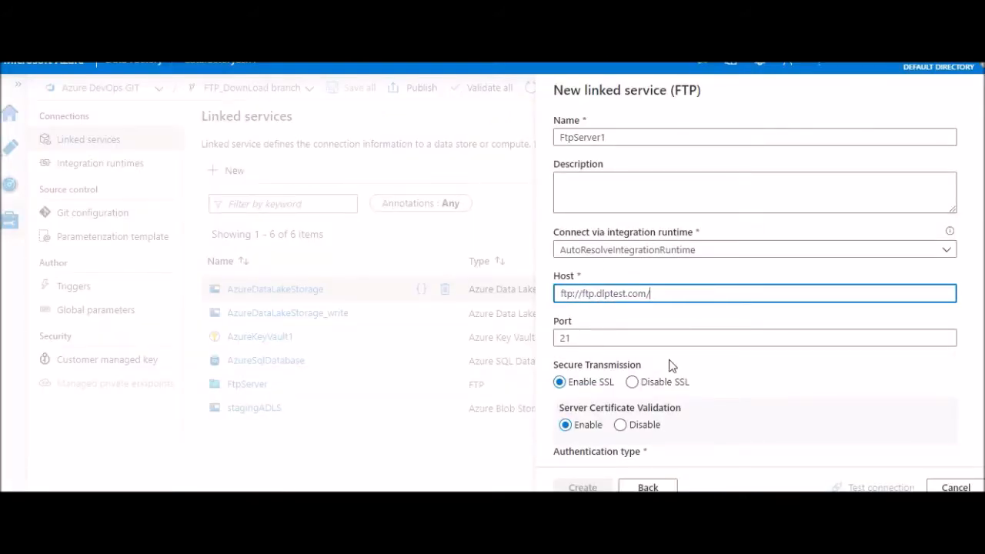
pyautogui.scroll(-3)
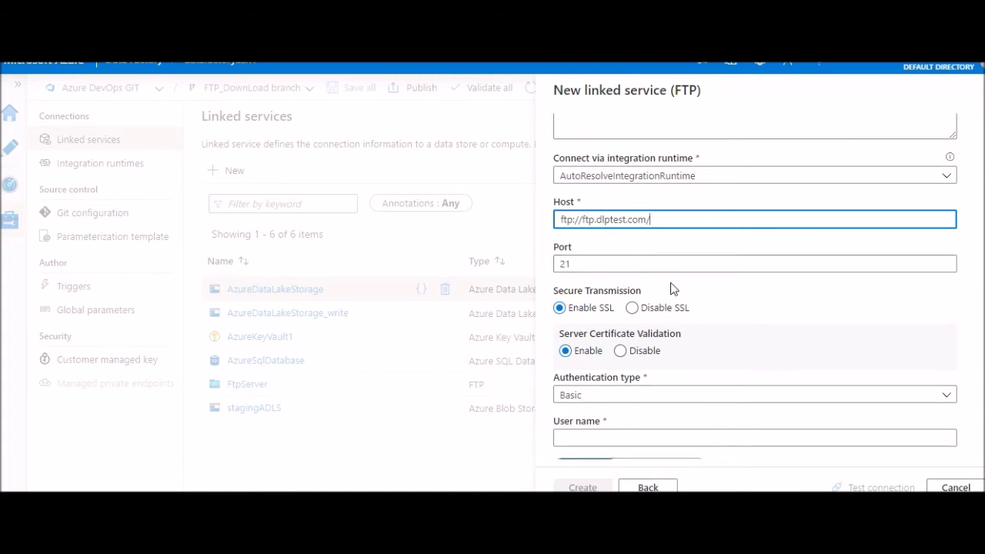
pyautogui.click(632, 231)
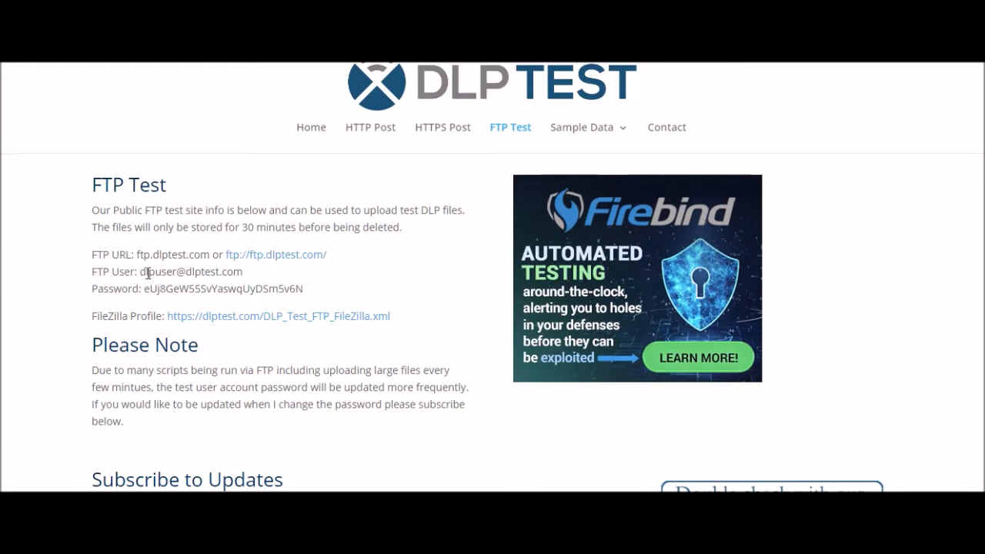
pyautogui.doubleClick(191, 271)
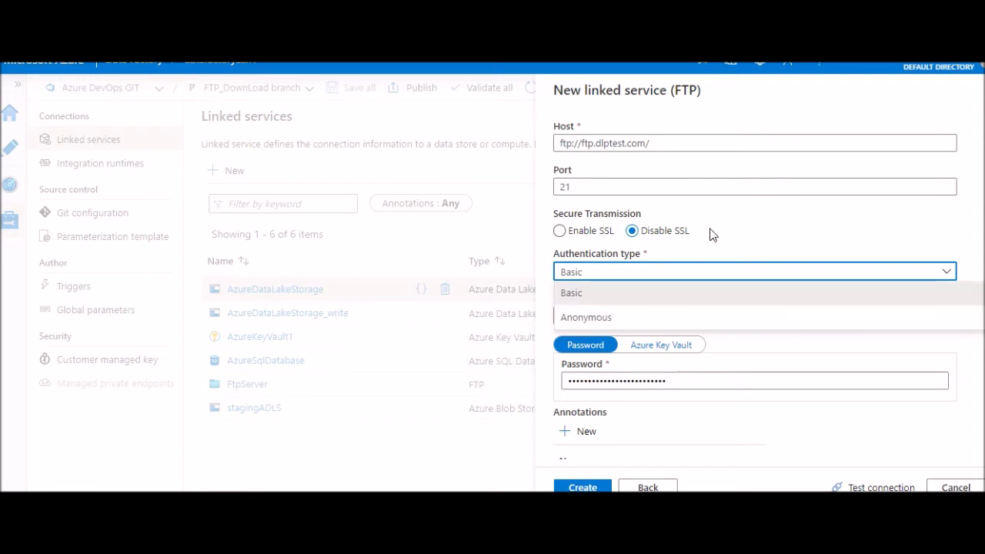
# - Choose Basic authentication for the FTP linked service and move to the FTP_Binary dataset
pyautogui.click(572, 293)
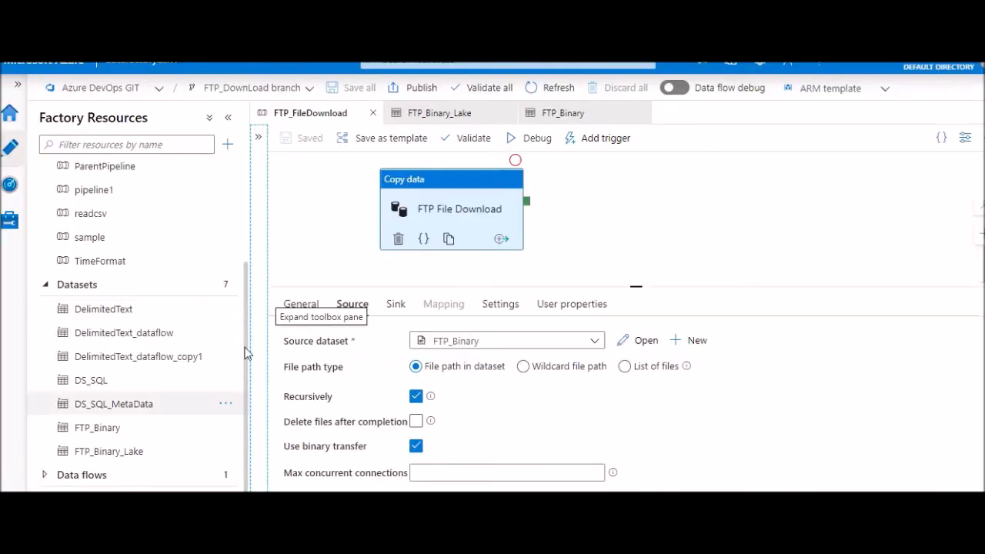
pyautogui.moveTo(450, 122)
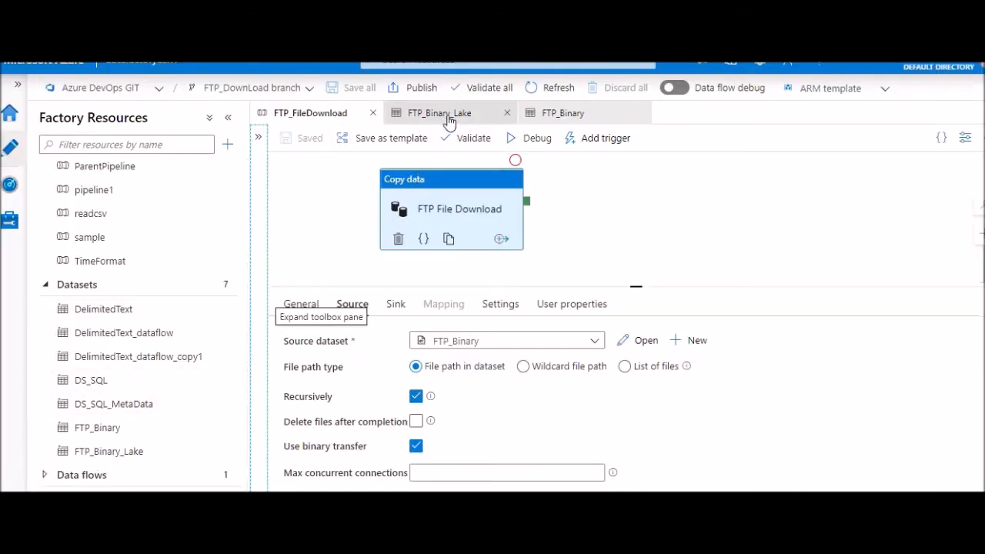
pyautogui.click(563, 112)
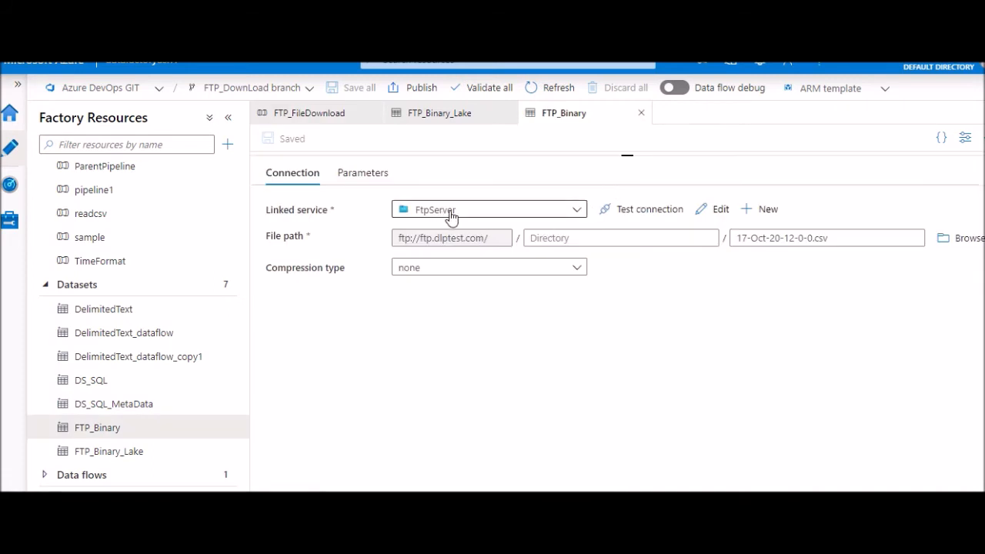
pyautogui.moveTo(449, 216)
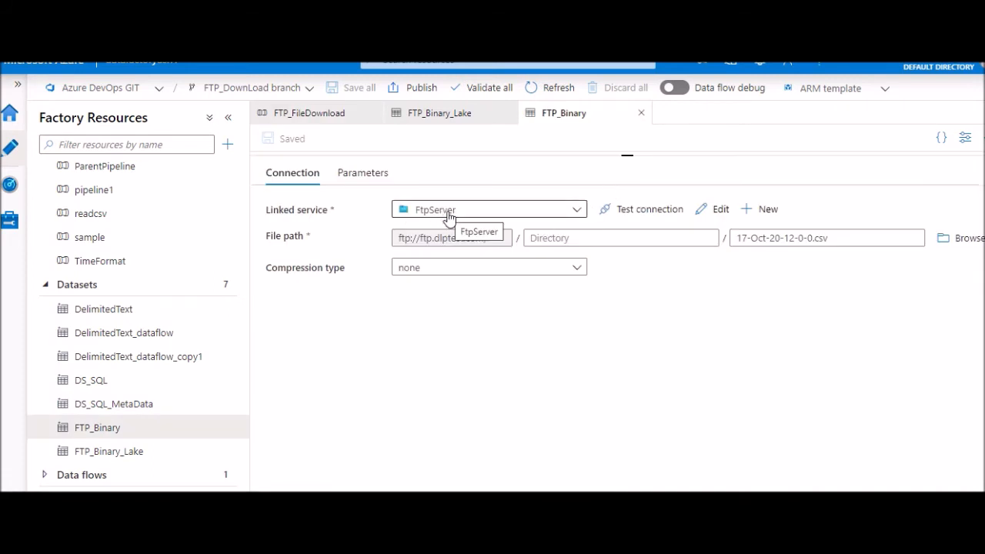
pyautogui.moveTo(537, 323)
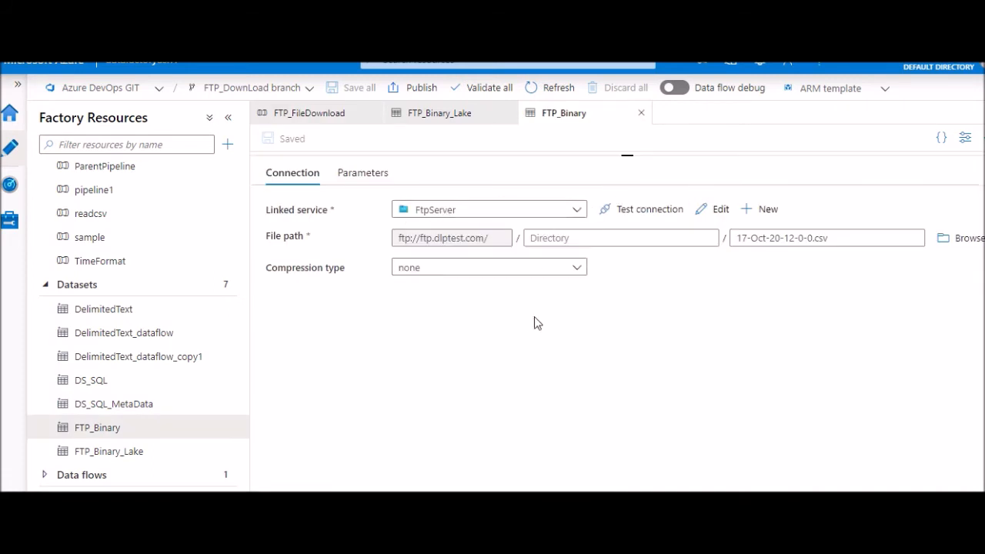
# - Check the FTP host in FTP_Binary's file path, then view the FTP_Binary_Lake dataset
pyautogui.tripleClick(452, 237)
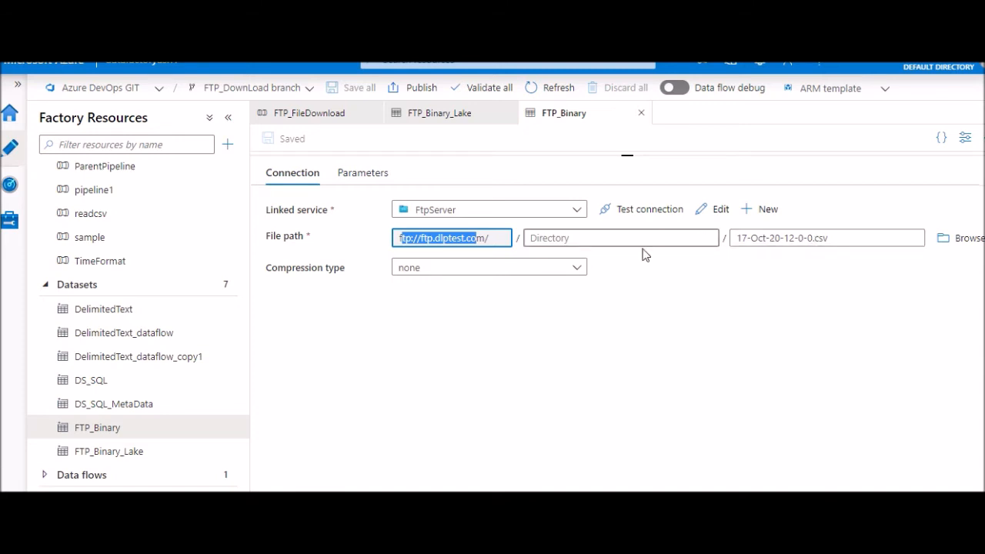
pyautogui.moveTo(485, 182)
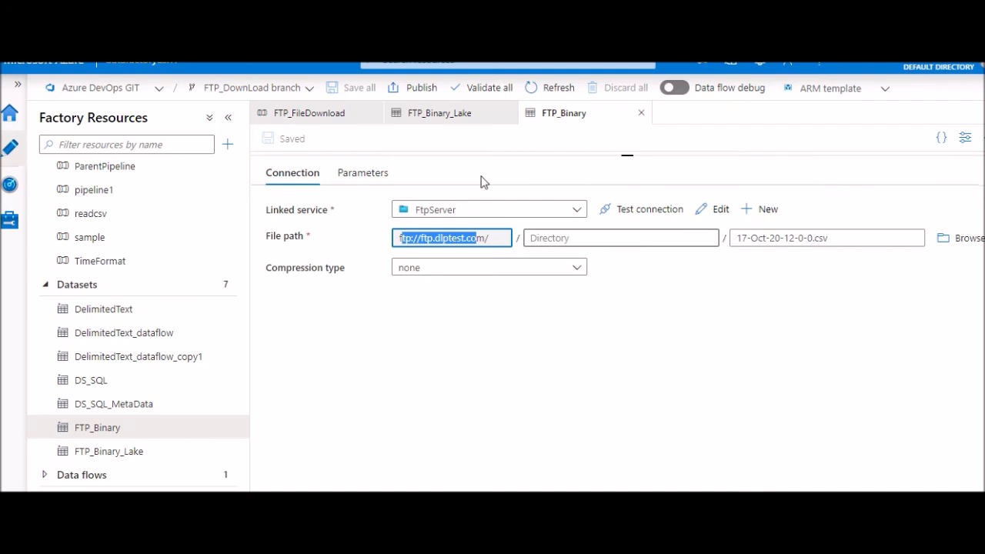
pyautogui.click(440, 113)
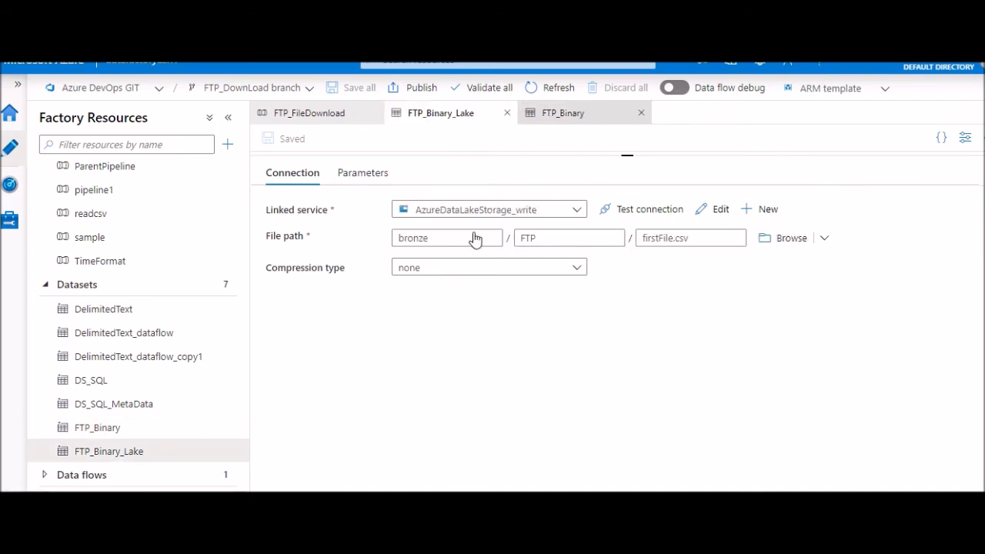
pyautogui.click(446, 237)
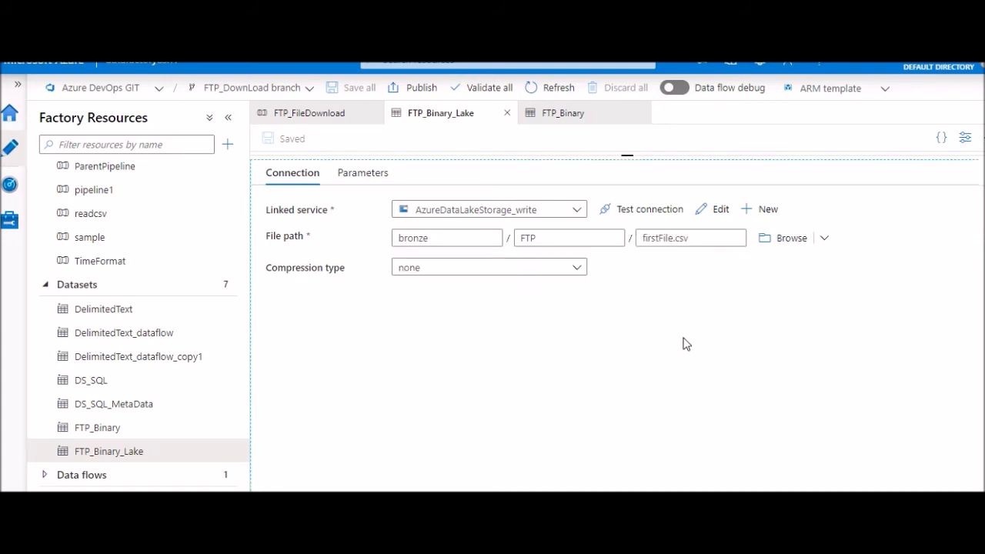
pyautogui.moveTo(431, 130)
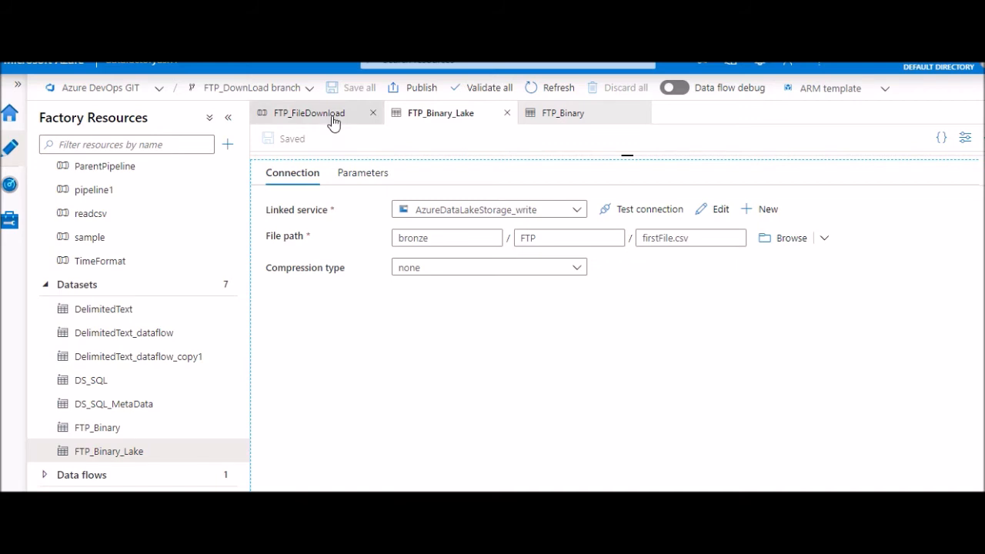
# - Show the FTP_FileDownload pipeline's copy activity sourcing from FTP_Binary
pyautogui.click(311, 114)
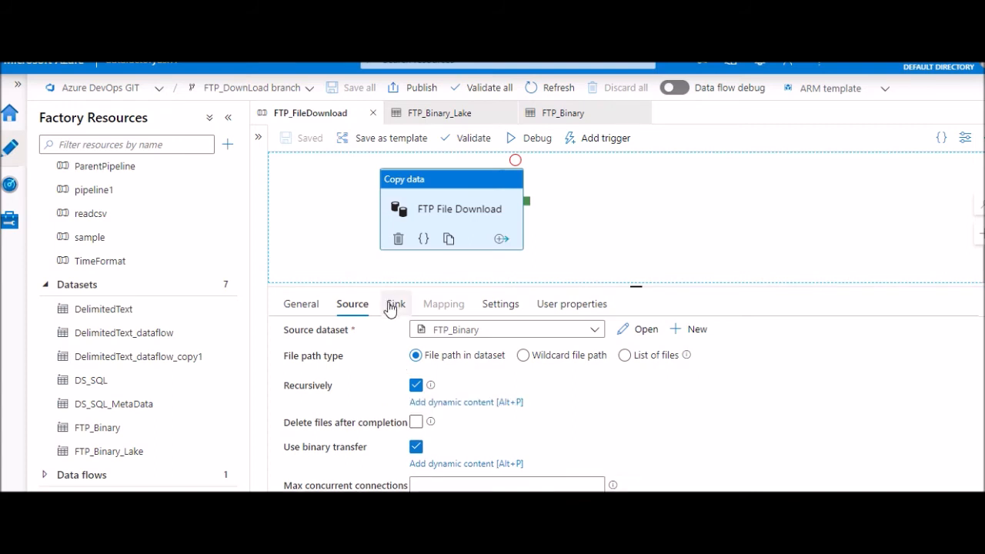
# - Confirm the sink is FTP_Binary_Lake with copy behavior None and save the pipeline
pyautogui.click(394, 303)
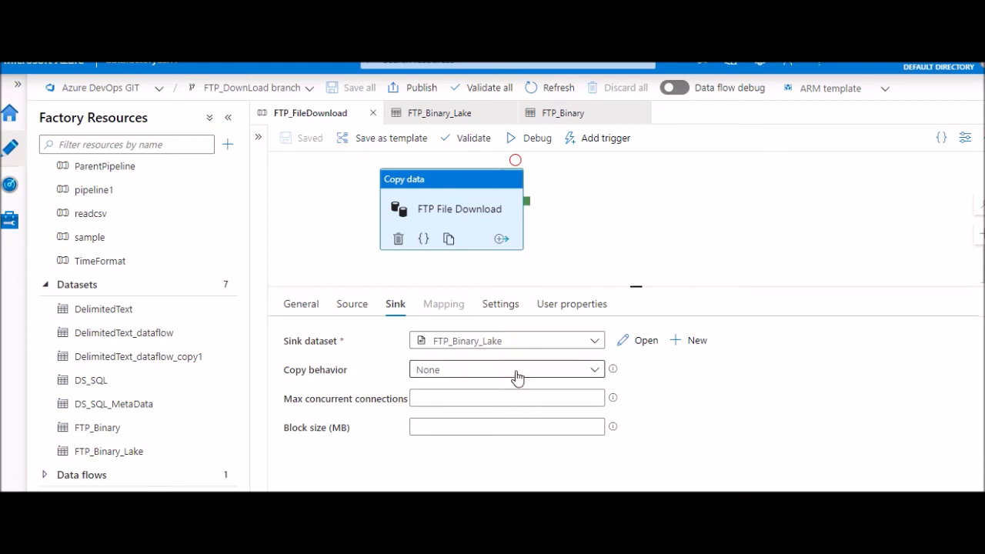
pyautogui.click(506, 369)
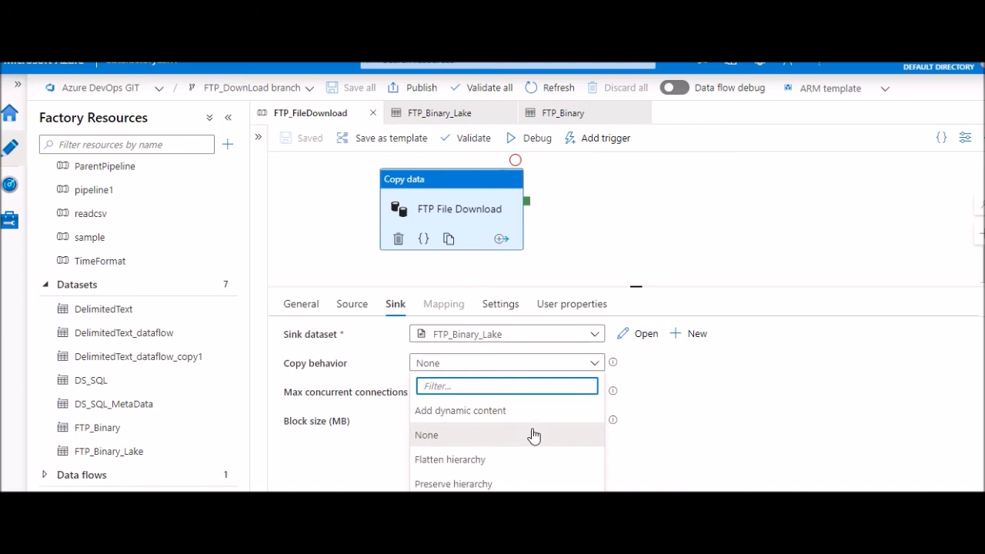
pyautogui.moveTo(474, 468)
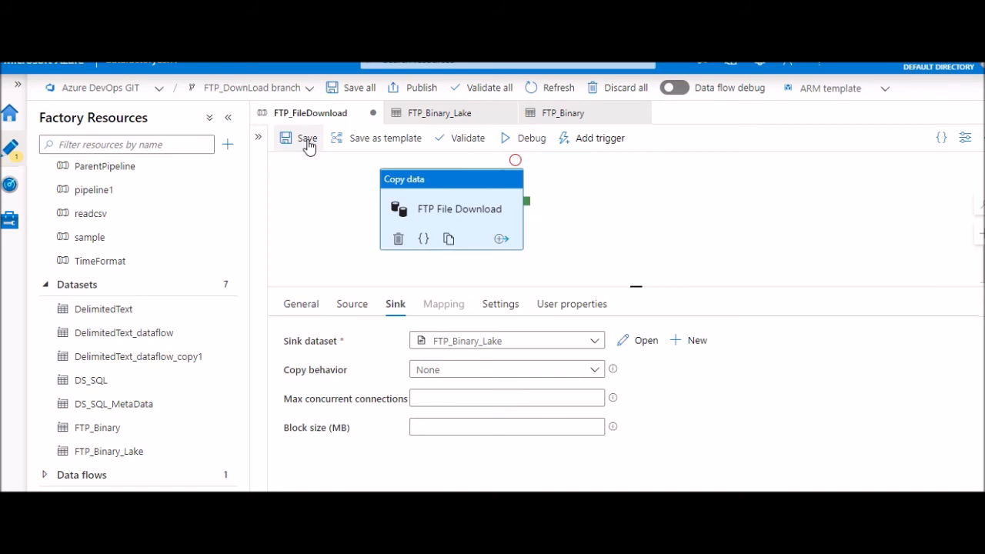
pyautogui.click(308, 138)
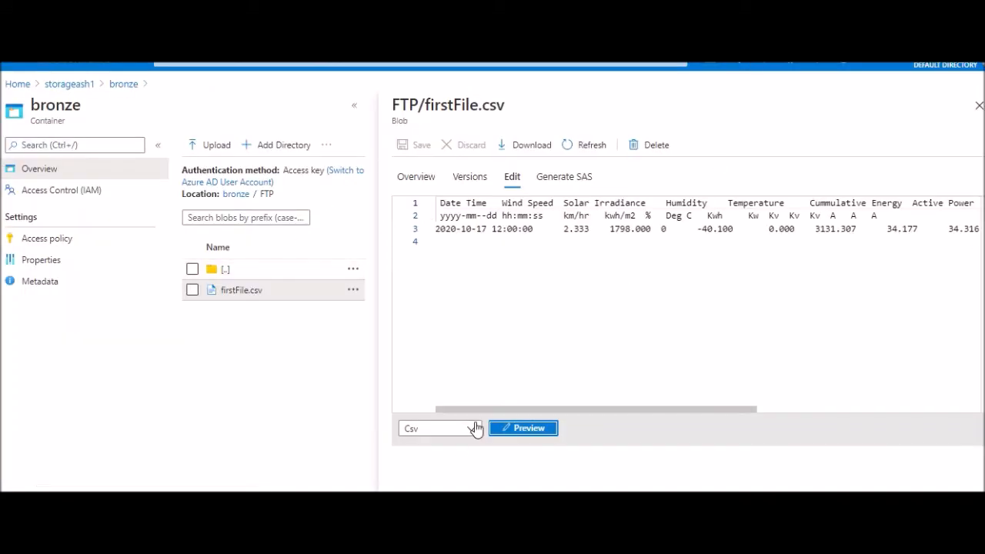
pyautogui.moveTo(282, 313)
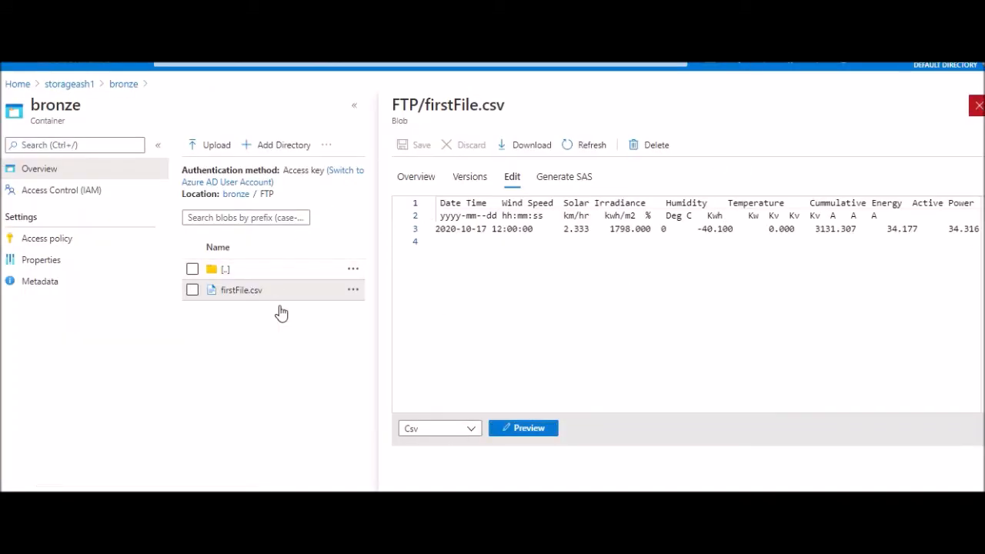
# - Close the firstFile.csv viewer, returning to the bronze/FTP blob list
pyautogui.click(980, 104)
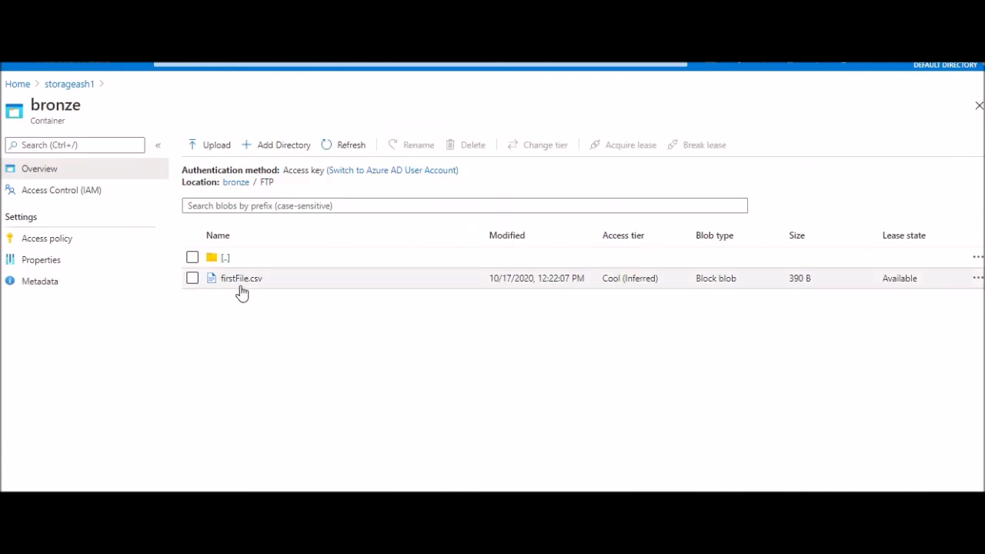
pyautogui.moveTo(911, 337)
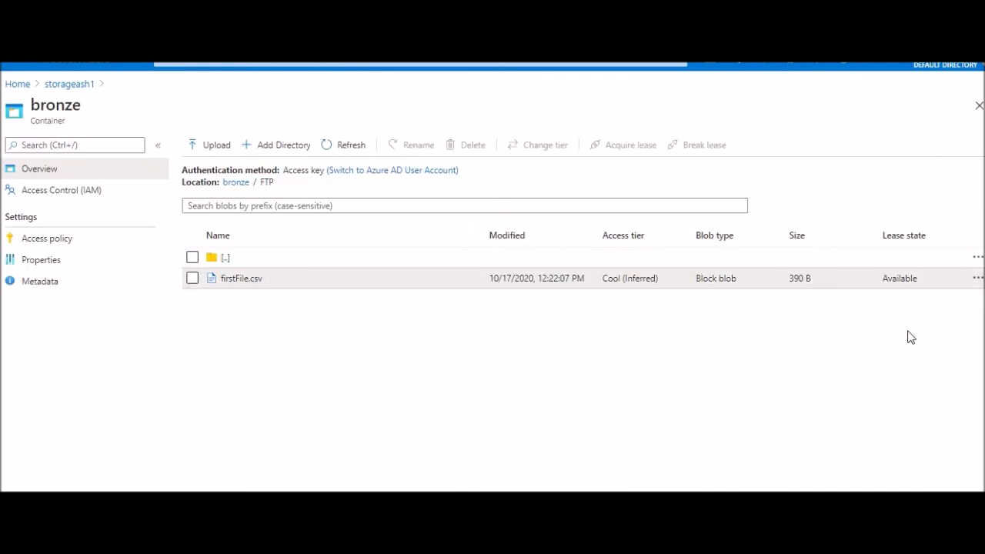
pyautogui.click(242, 278)
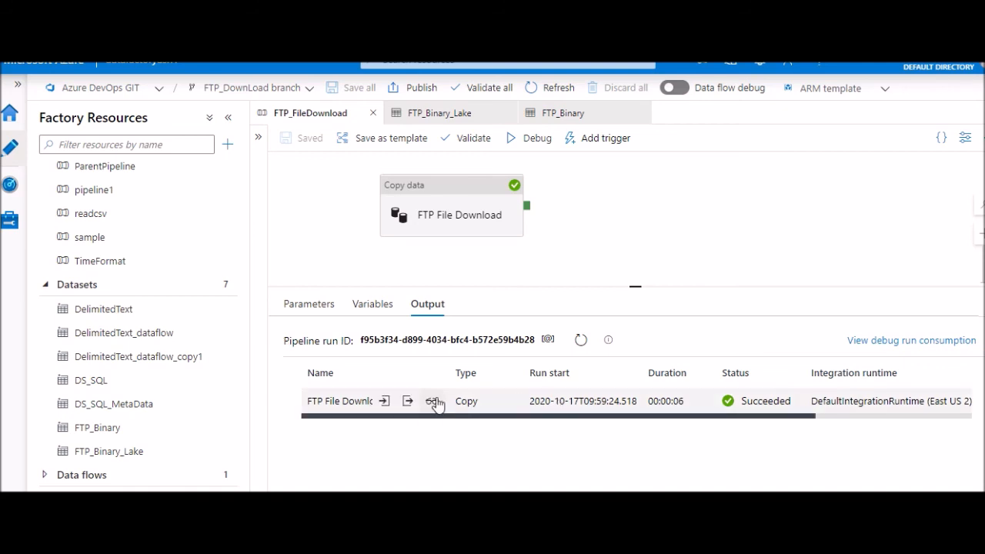
# - View the copy run details: 390 bytes, one file, FTP to Data Lake Gen2
pyautogui.click(434, 400)
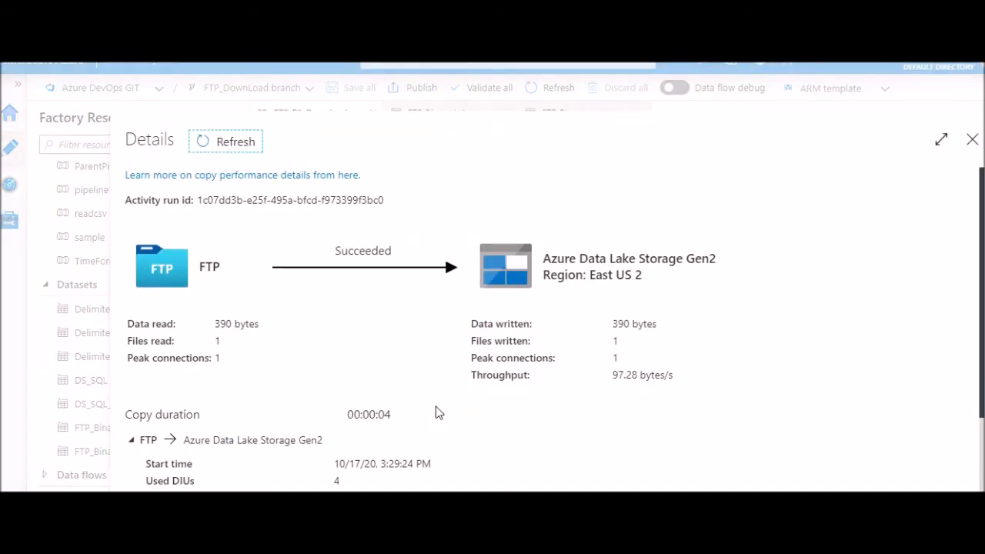